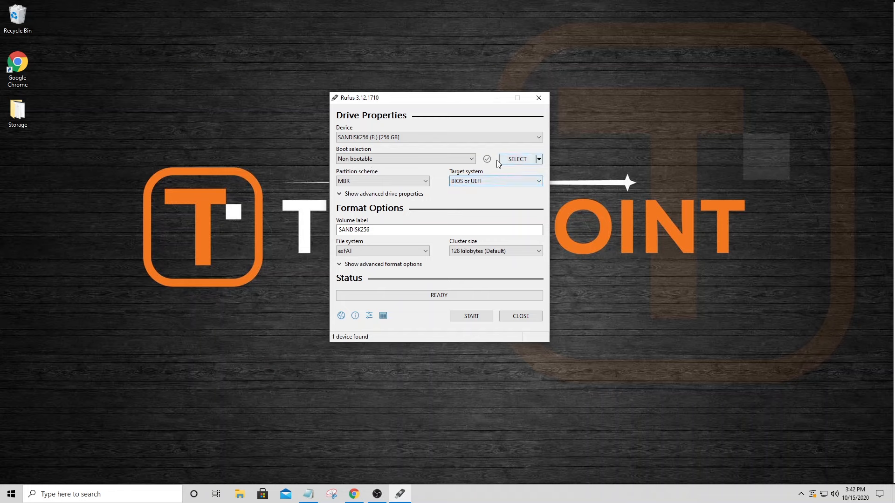
pyautogui.moveTo(392, 182)
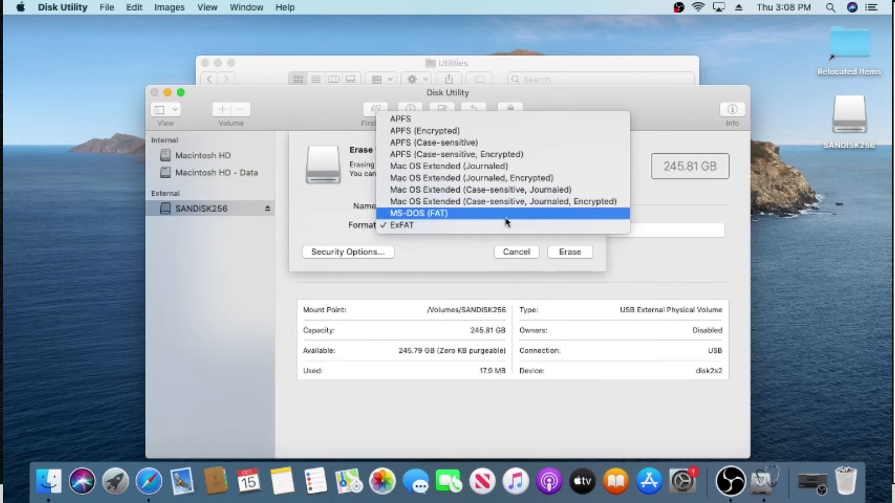
# - Erase SANDISK256 as MS-DOS (FAT) and dismiss the finished erase sheet
pyautogui.click(418, 213)
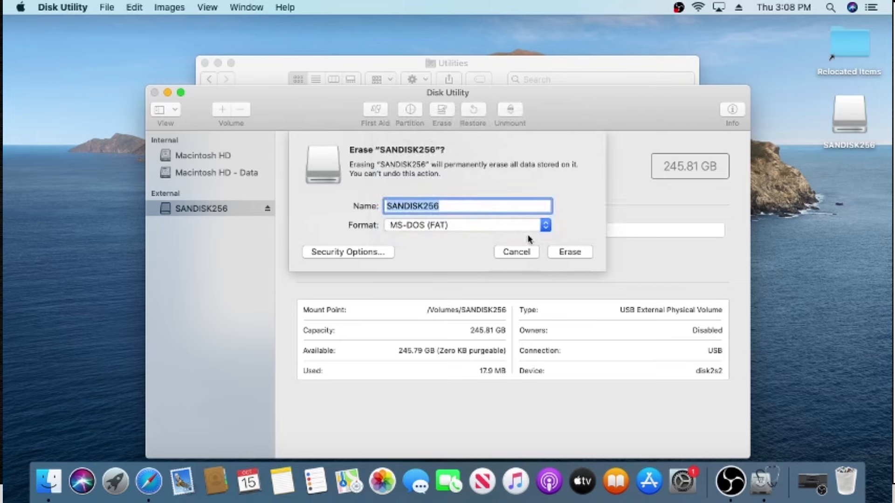
pyautogui.moveTo(555, 250)
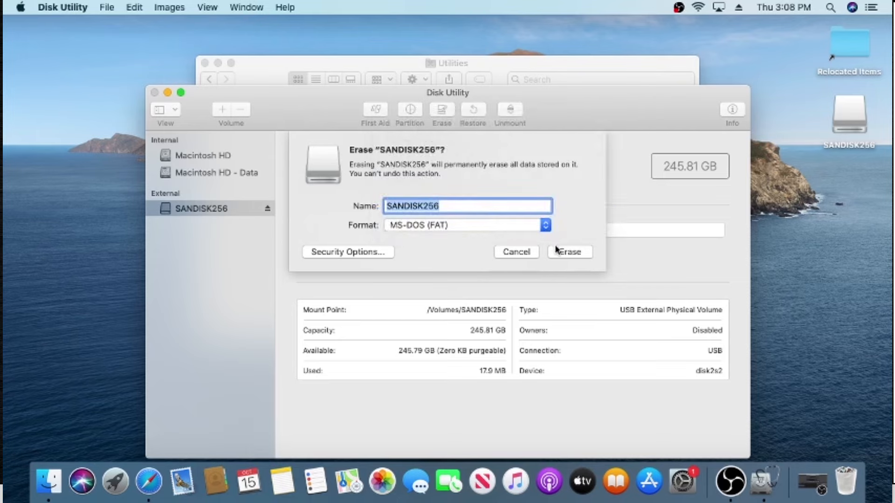
pyautogui.click(569, 252)
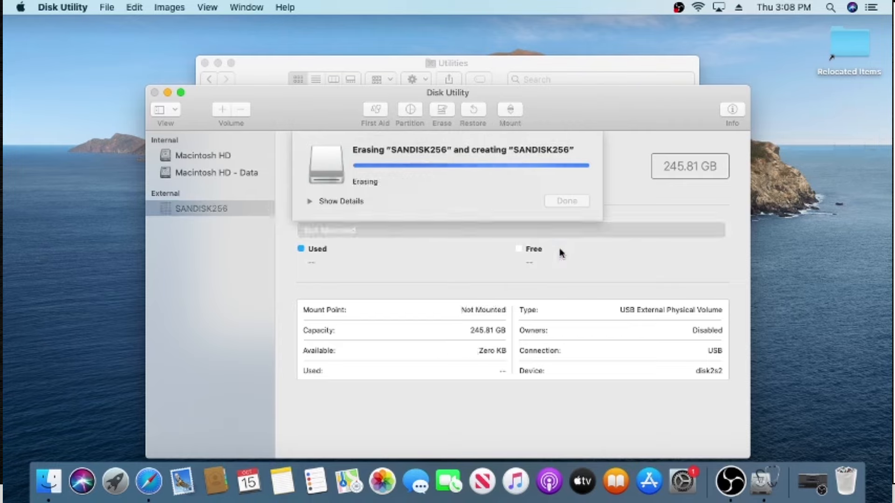
pyautogui.click(566, 201)
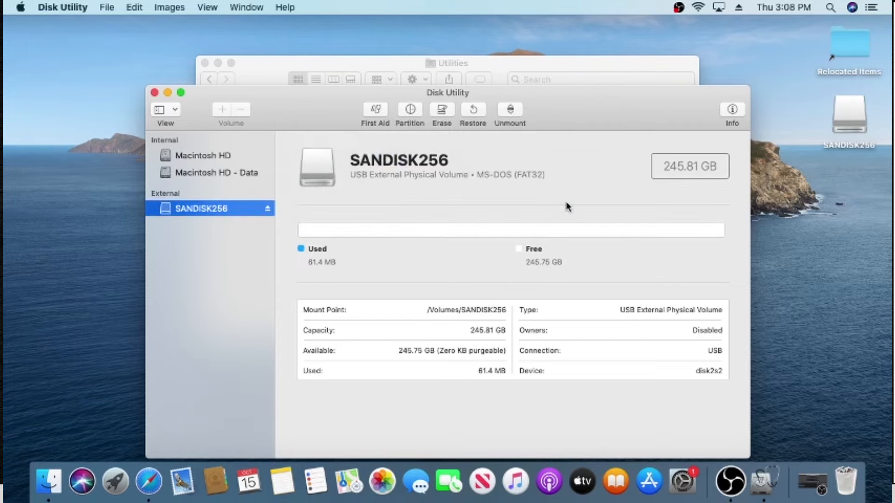
pyautogui.moveTo(527, 189)
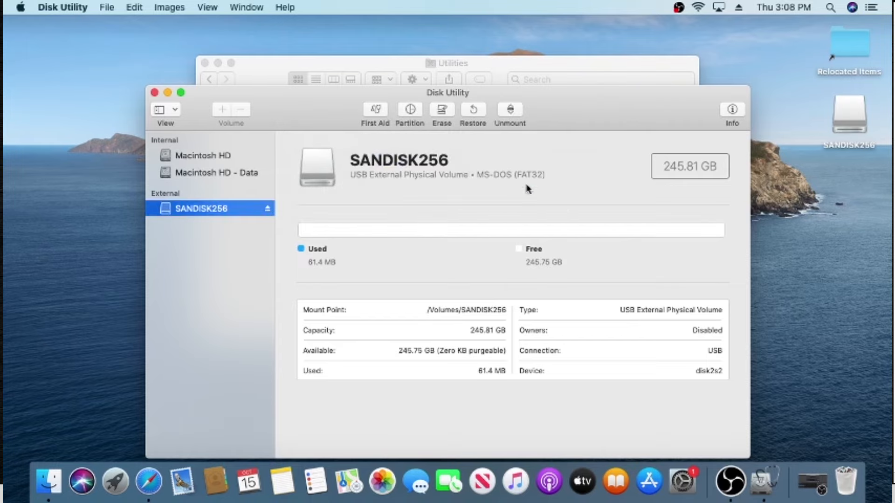
pyautogui.moveTo(543, 188)
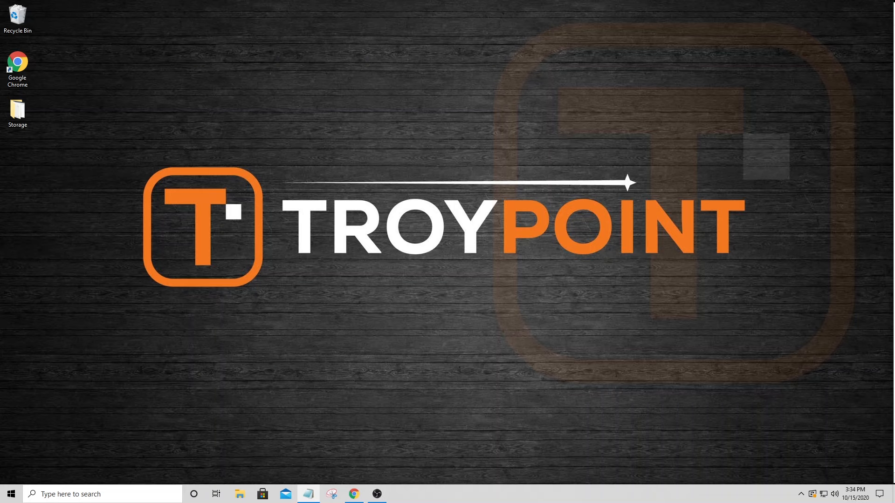
# - Close the empty drive window and relaunch File Explorer by searching 'fil' in Start
pyautogui.click(239, 495)
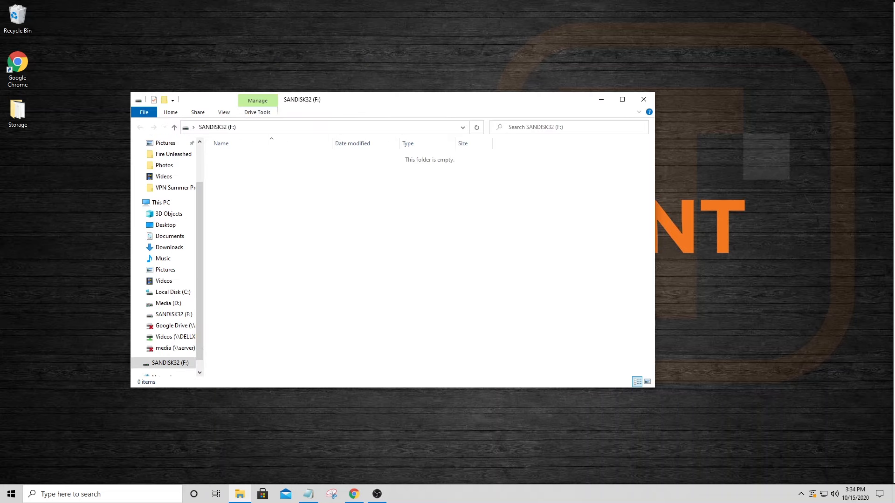
pyautogui.moveTo(790, 106)
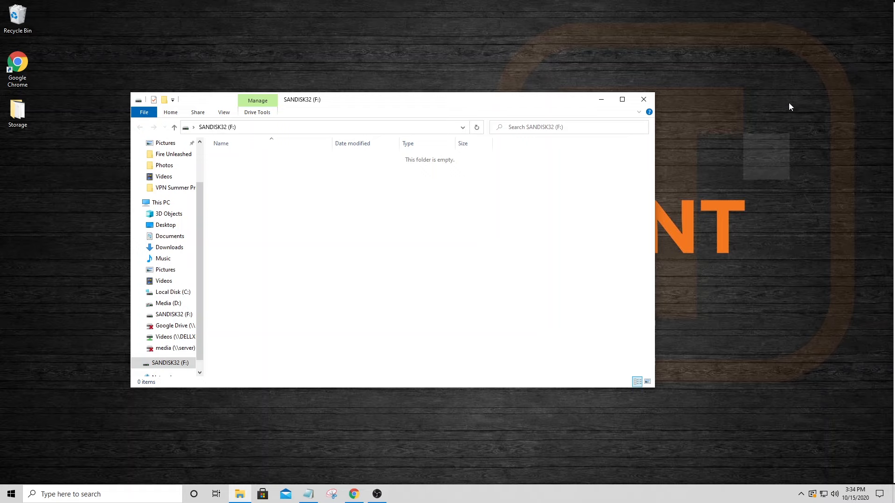
pyautogui.moveTo(477, 102)
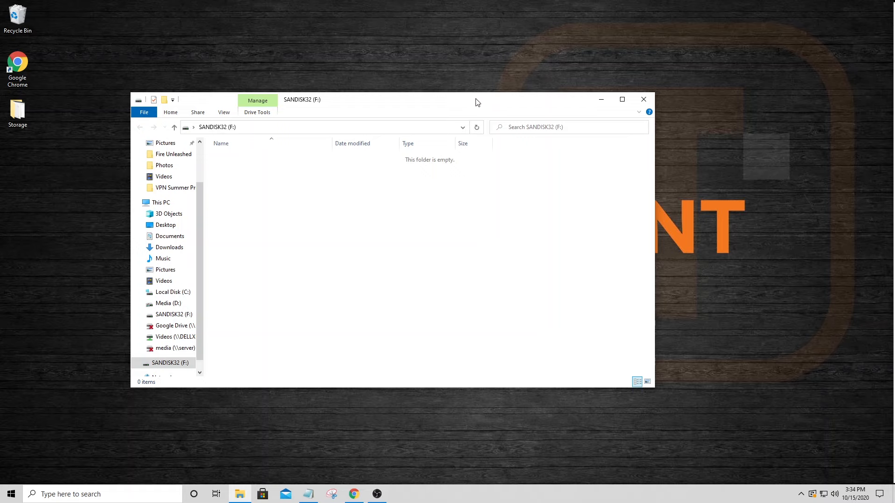
pyautogui.moveTo(643, 100)
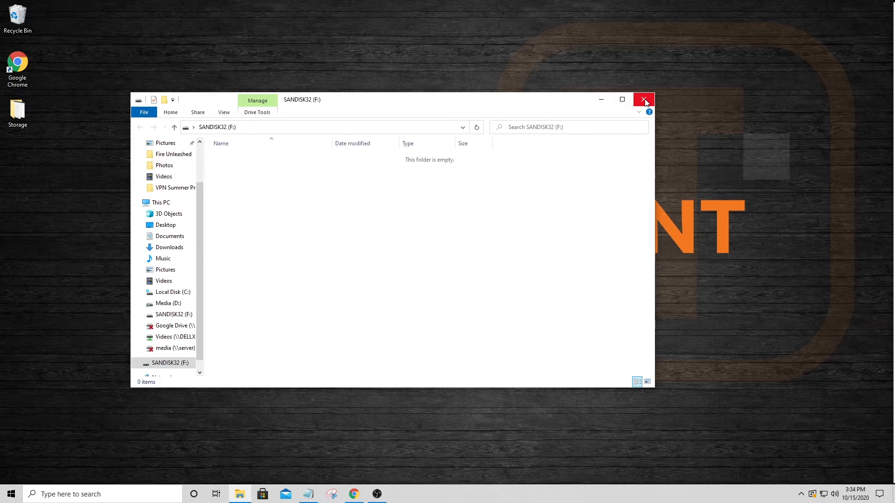
pyautogui.click(643, 99)
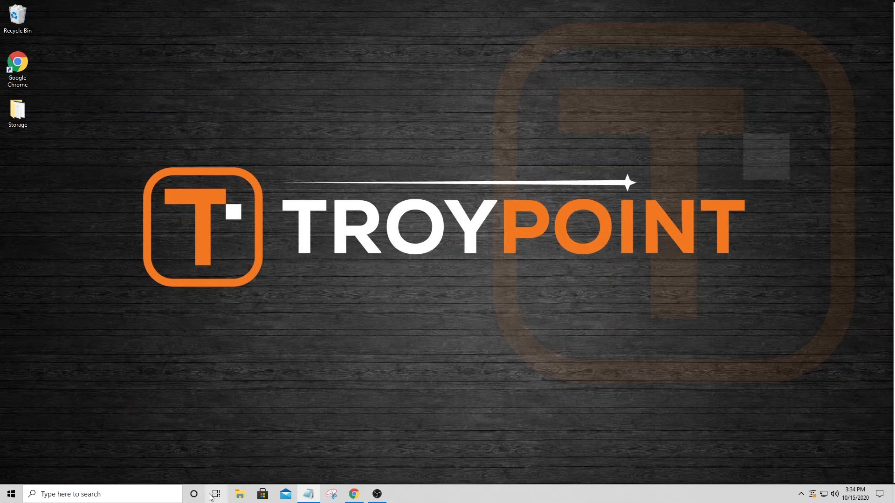
pyautogui.moveTo(239, 494)
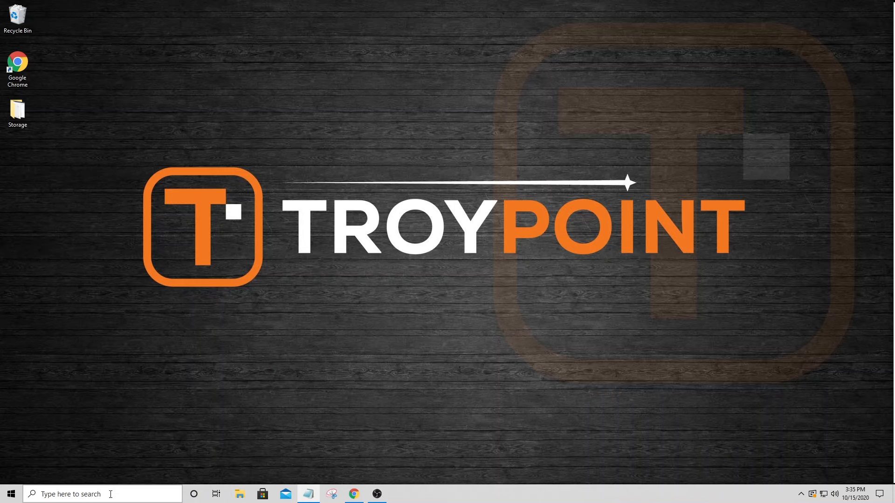
pyautogui.write('fil')
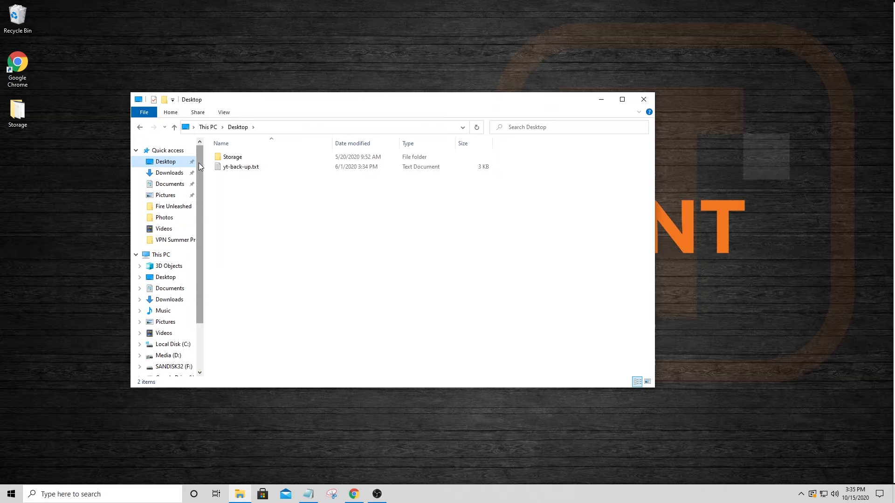
# - Open the empty SANDISK32 (F:) drive and show its context menu
pyautogui.scroll(-3)
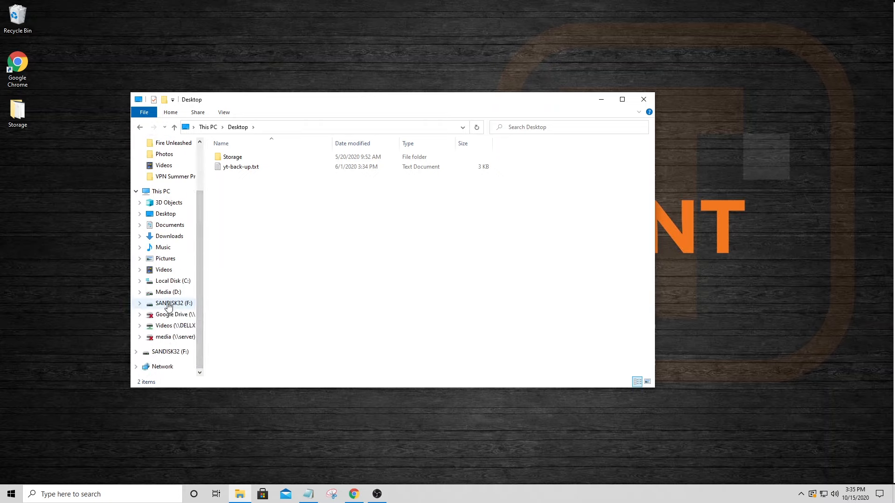
pyautogui.click(173, 303)
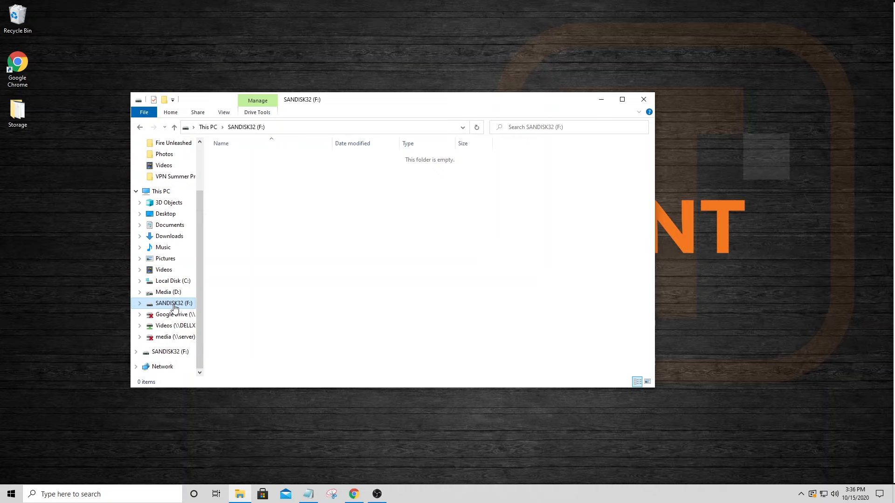
pyautogui.rightClick(173, 303)
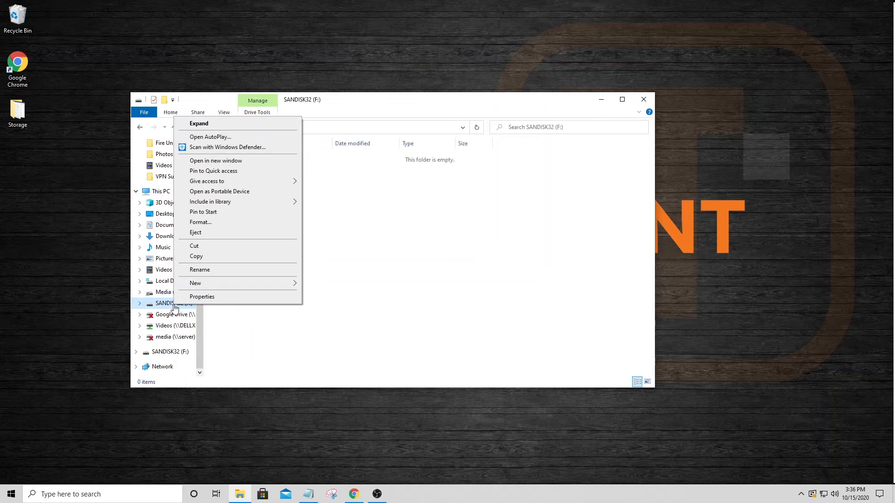
pyautogui.moveTo(214, 226)
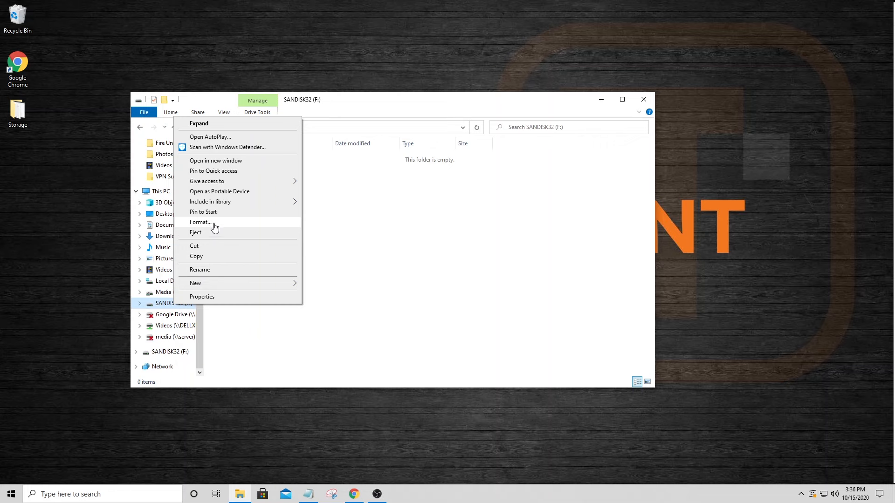
# - Open the Format dialog for SANDISK32 (F:) and choose FAT32 (Default)
pyautogui.click(200, 223)
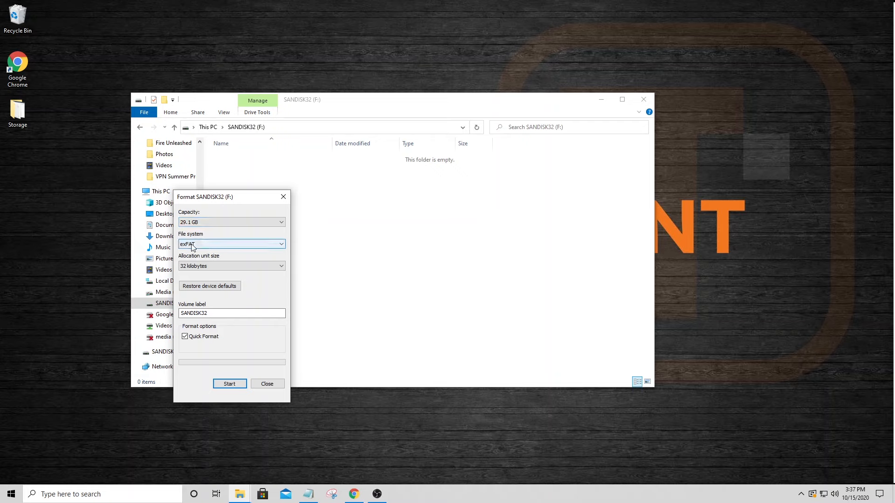
pyautogui.moveTo(202, 249)
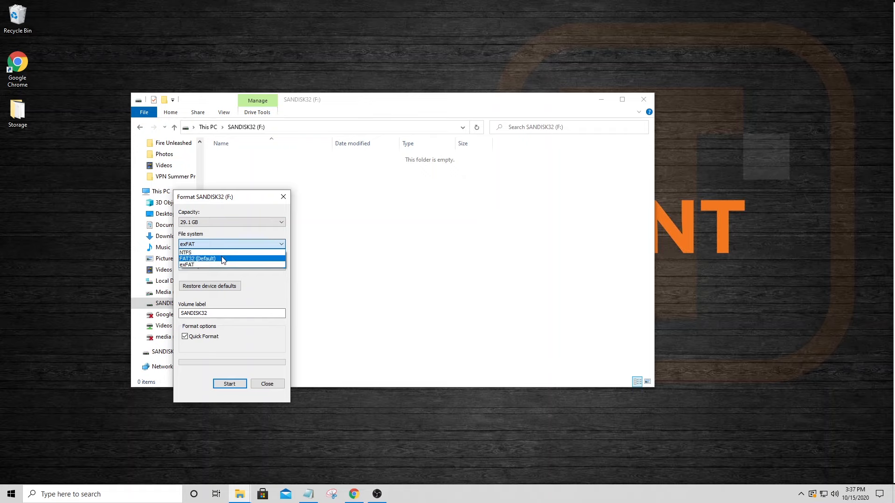
pyautogui.click(197, 258)
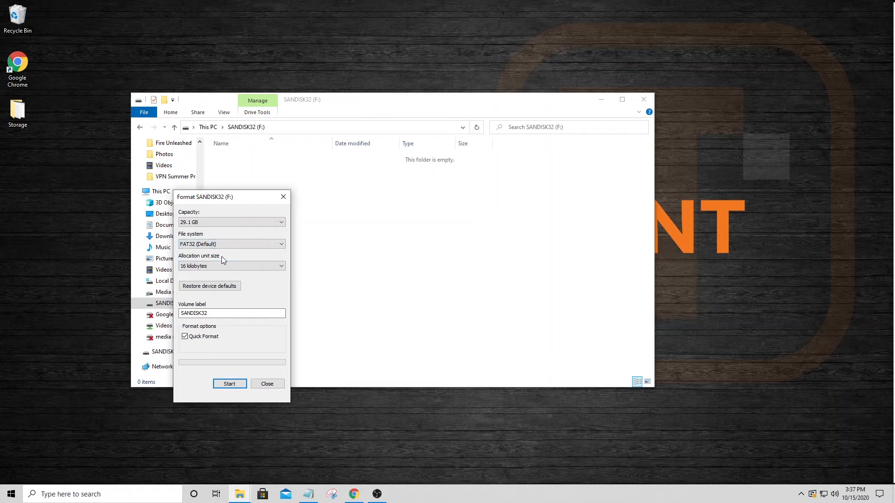
pyautogui.click(225, 313)
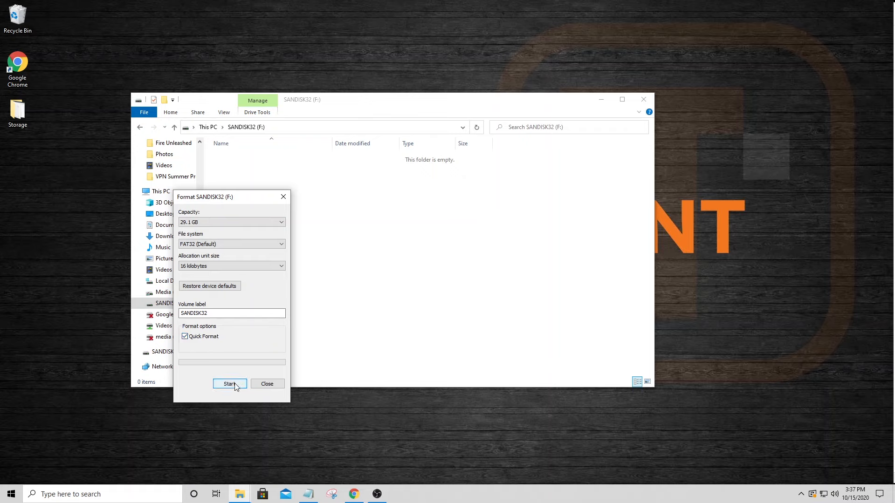
# - Quick-format SANDISK32 as FAT32, confirming the data-loss warning and the completion notice
pyautogui.click(229, 384)
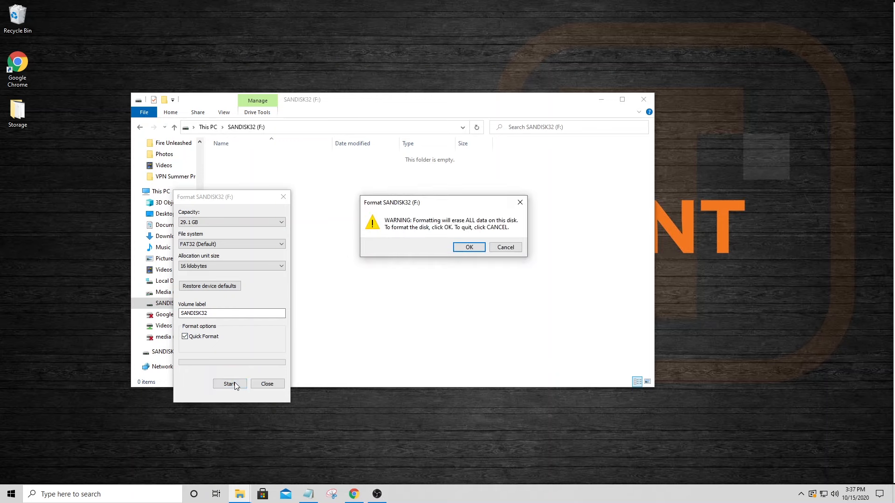
pyautogui.moveTo(425, 230)
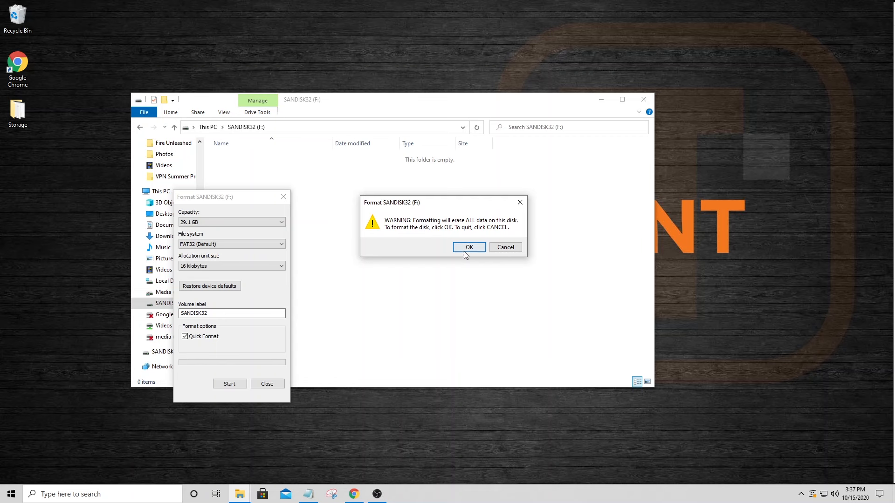
pyautogui.click(469, 247)
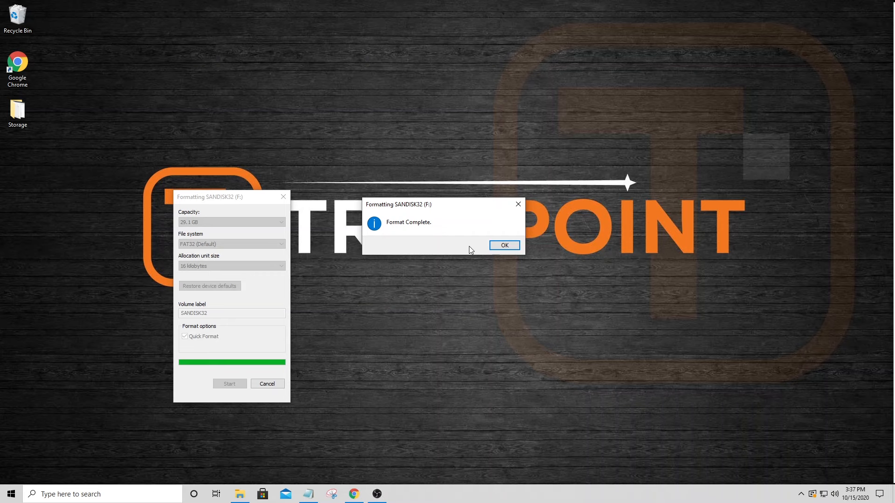
pyautogui.click(504, 245)
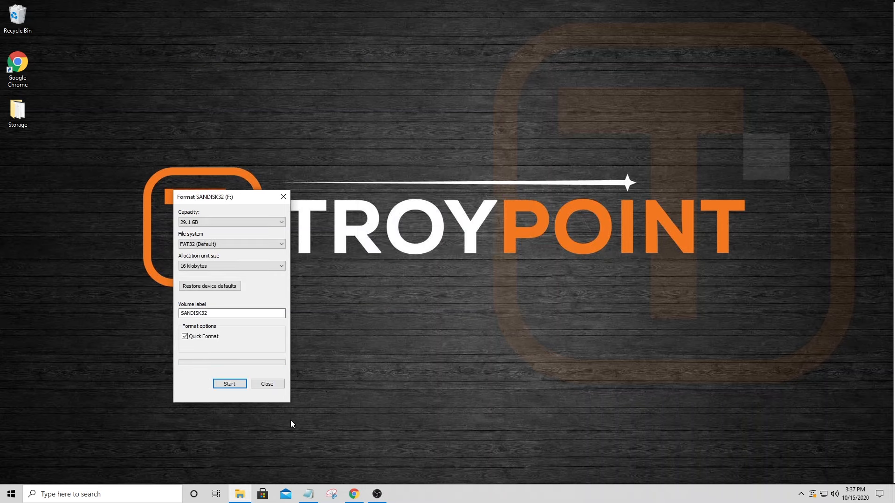
# - Close the Format window and eject the Cruzer Glide drive via Safely Remove Hardware
pyautogui.click(267, 383)
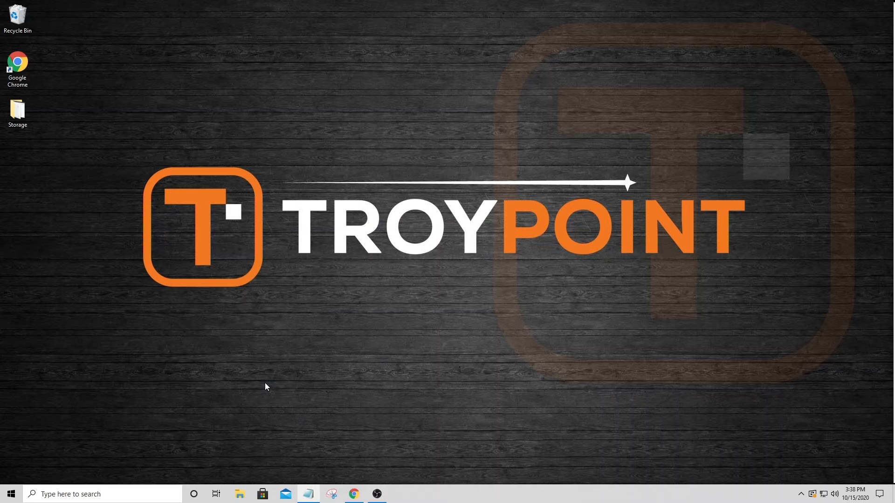
pyautogui.moveTo(800, 499)
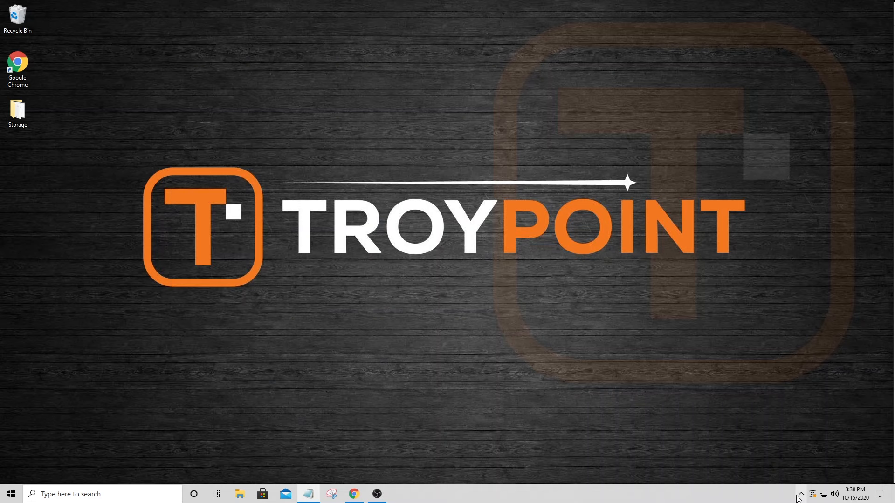
pyautogui.click(801, 493)
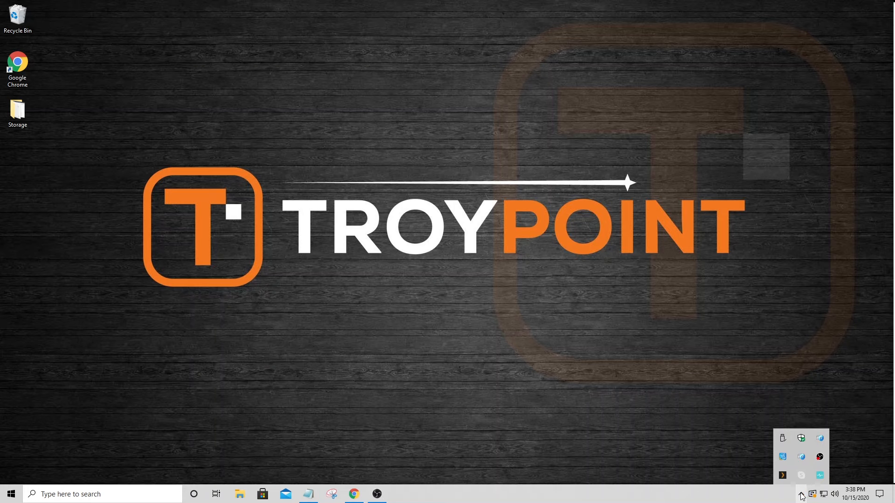
pyautogui.moveTo(783, 439)
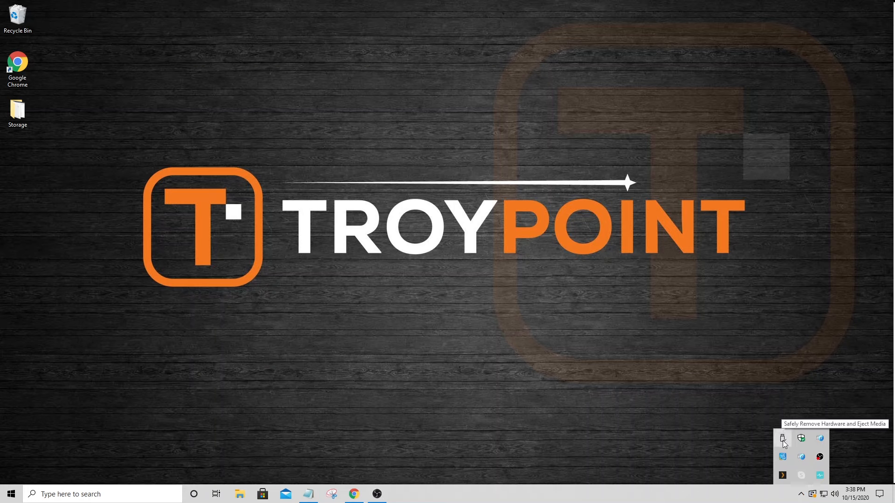
pyautogui.click(782, 438)
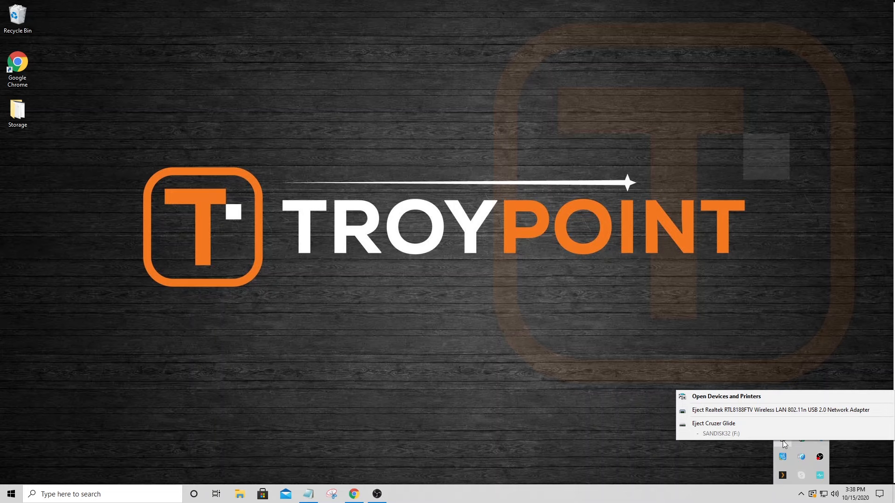
pyautogui.moveTo(721, 425)
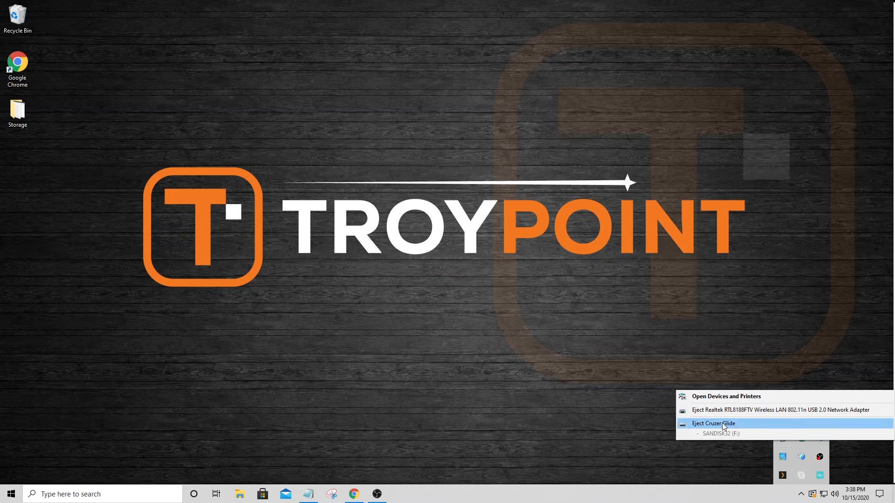
pyautogui.click(724, 423)
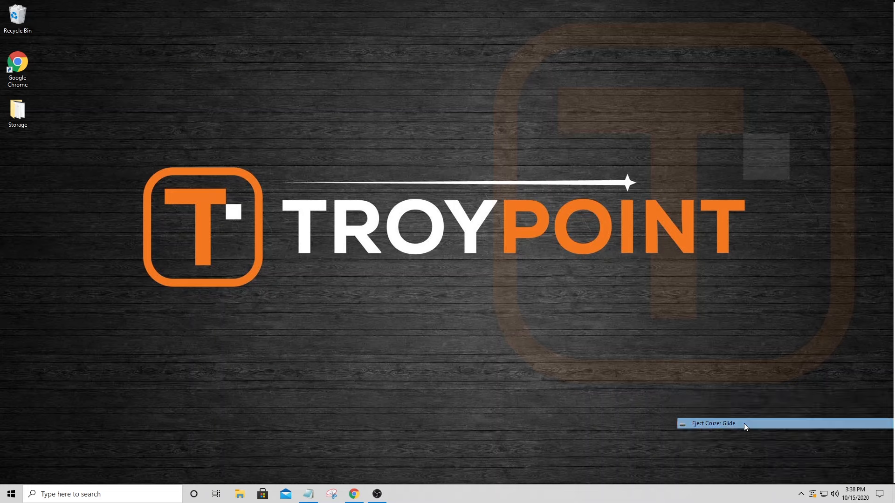
pyautogui.click(721, 423)
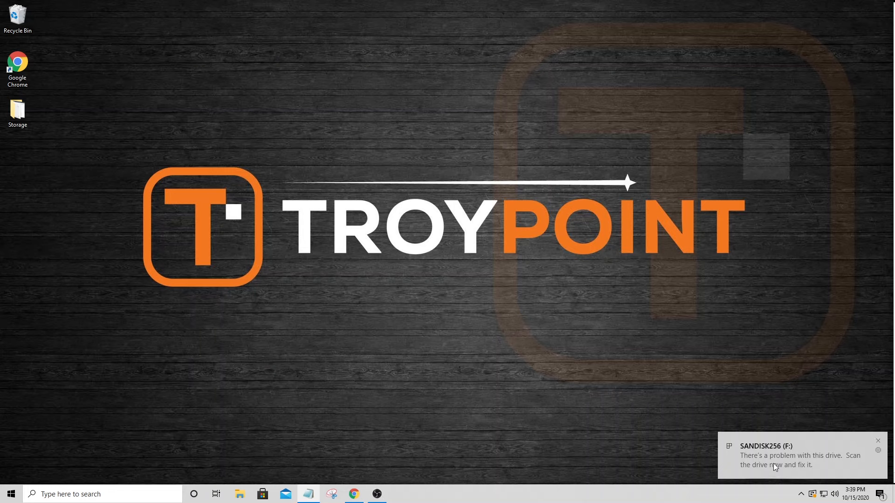
pyautogui.moveTo(685, 402)
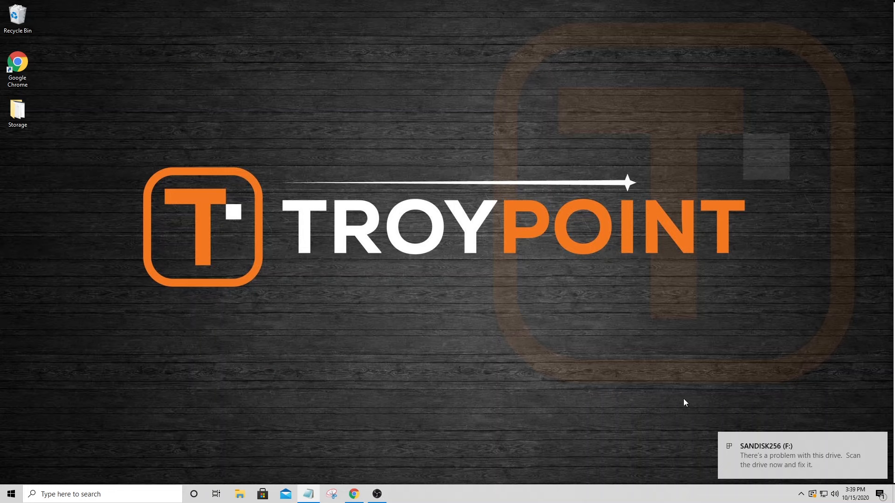
pyautogui.moveTo(554, 302)
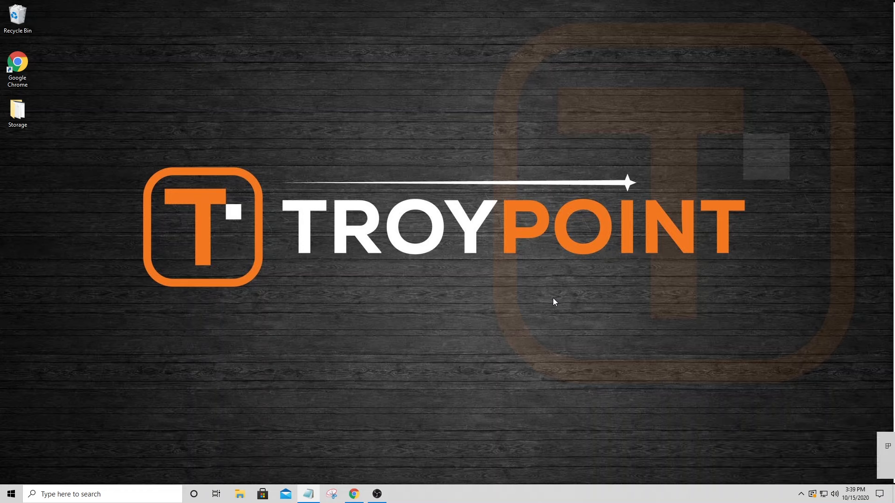
# - Open SANDISK256 (F:) in File Explorer and bring up its Format options
pyautogui.click(239, 493)
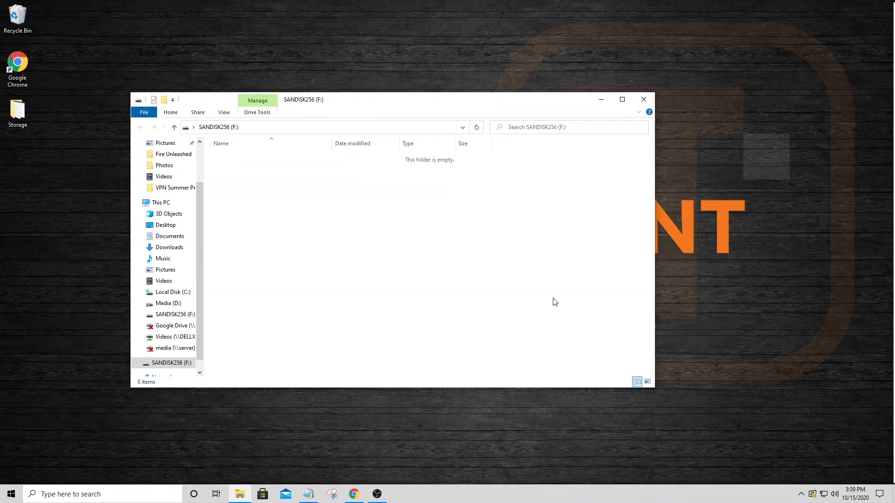
pyautogui.moveTo(369, 102)
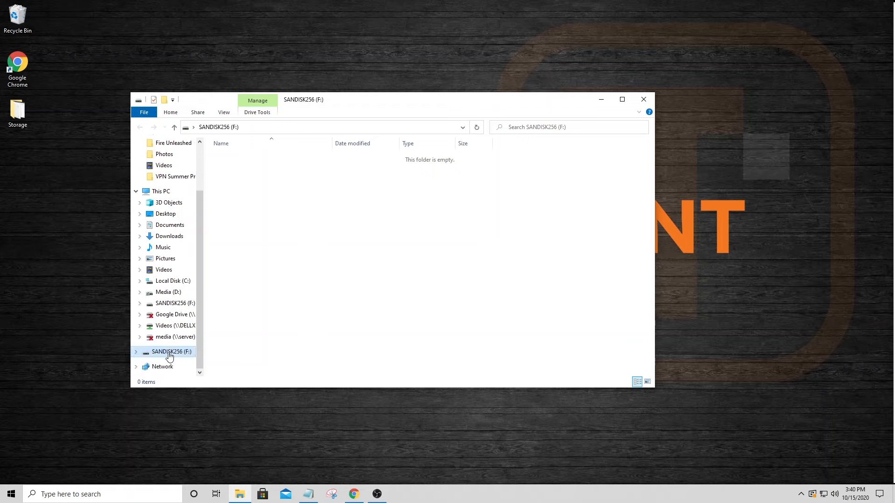
pyautogui.rightClick(169, 352)
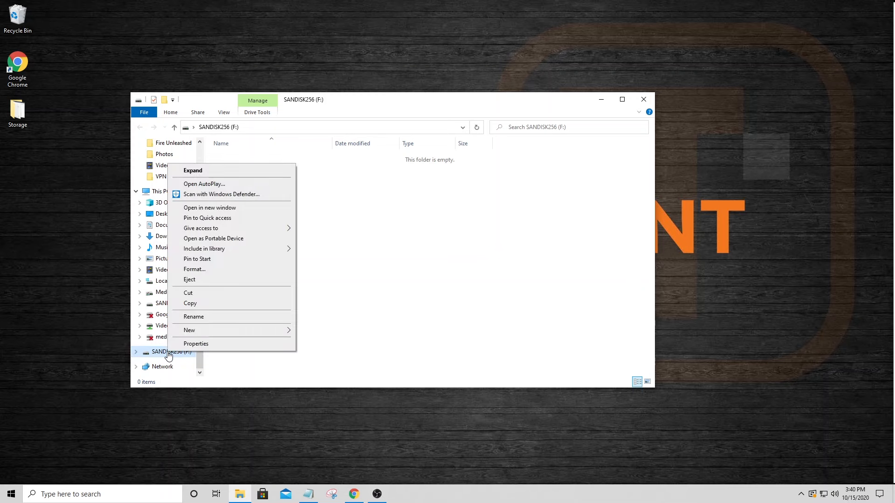
pyautogui.click(195, 269)
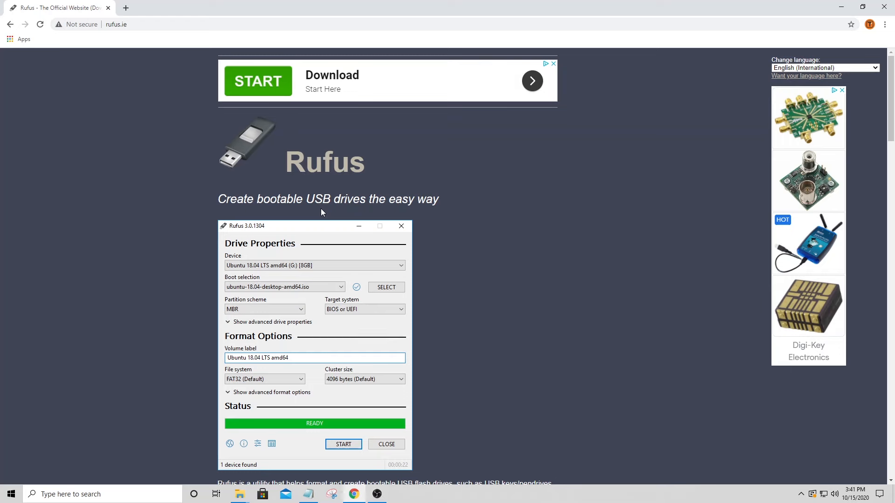
# - Download Rufus 3.12 from rufus.ie, launch rufus-3.12.exe, and allow online update checks
pyautogui.scroll(-3)
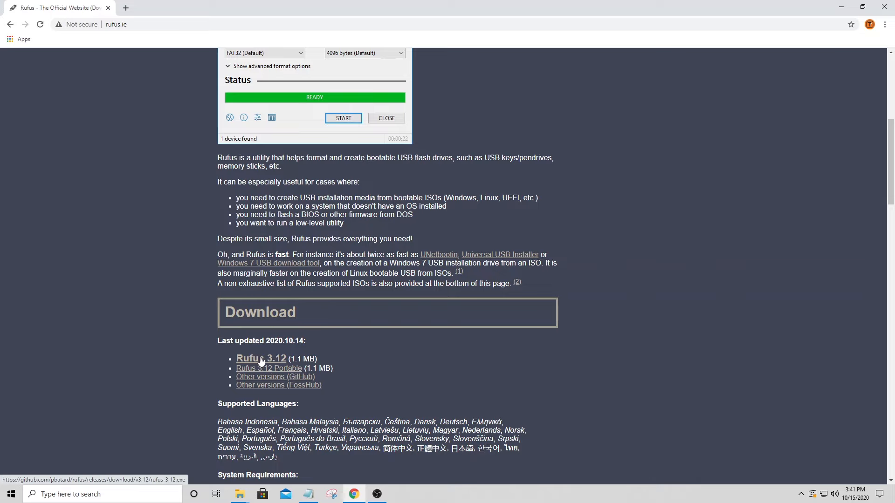
pyautogui.click(261, 358)
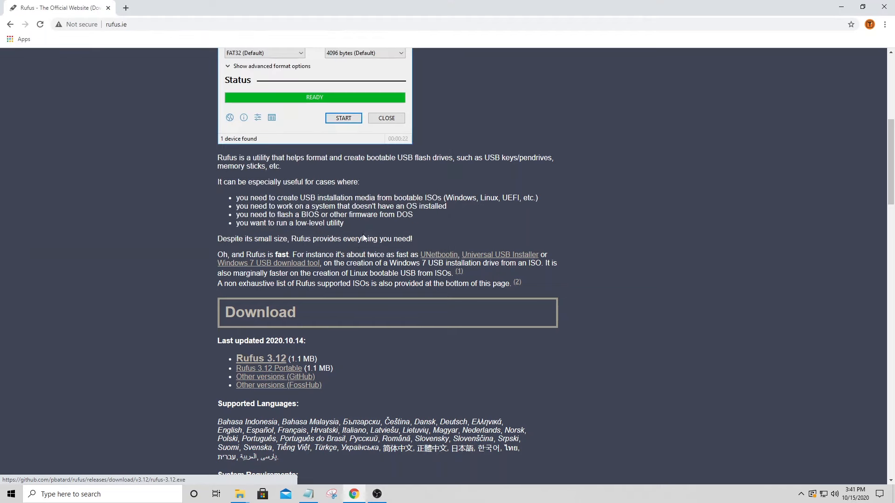
pyautogui.click(261, 358)
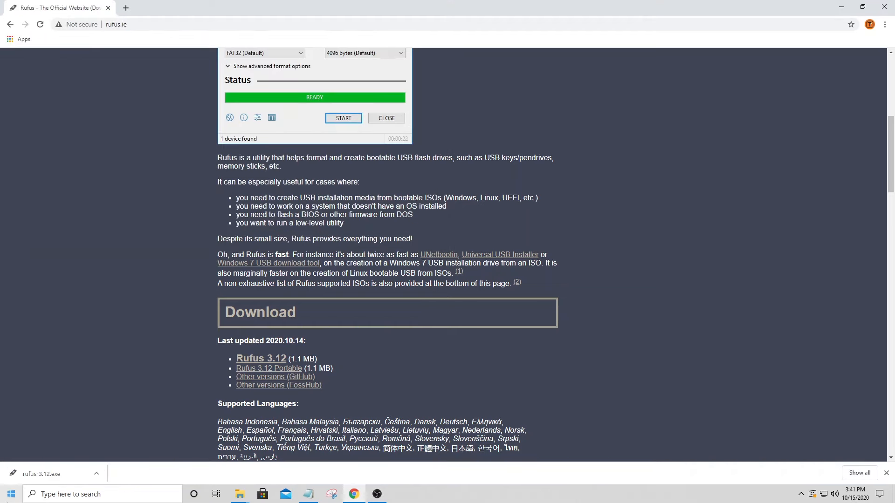
pyautogui.moveTo(35, 482)
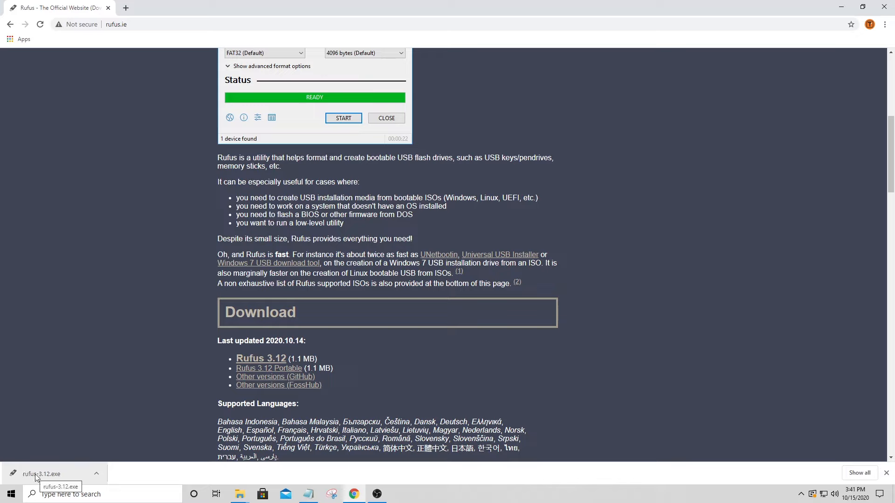
pyautogui.click(42, 474)
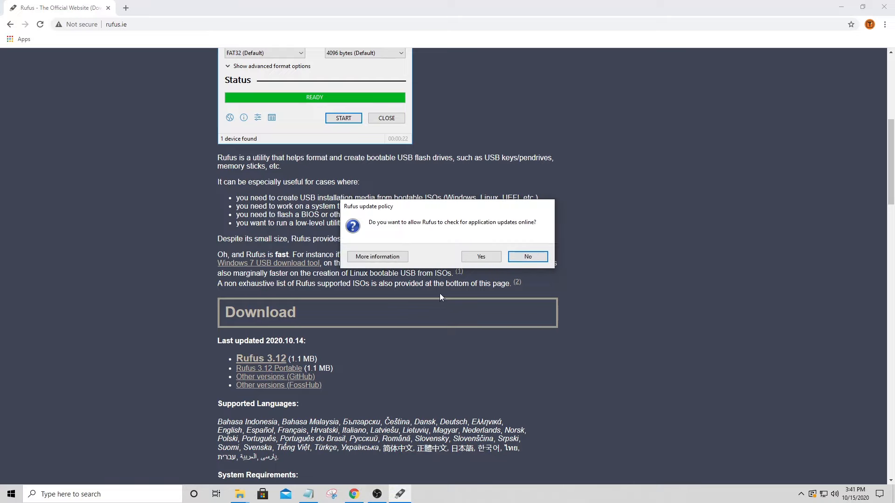
pyautogui.moveTo(453, 237)
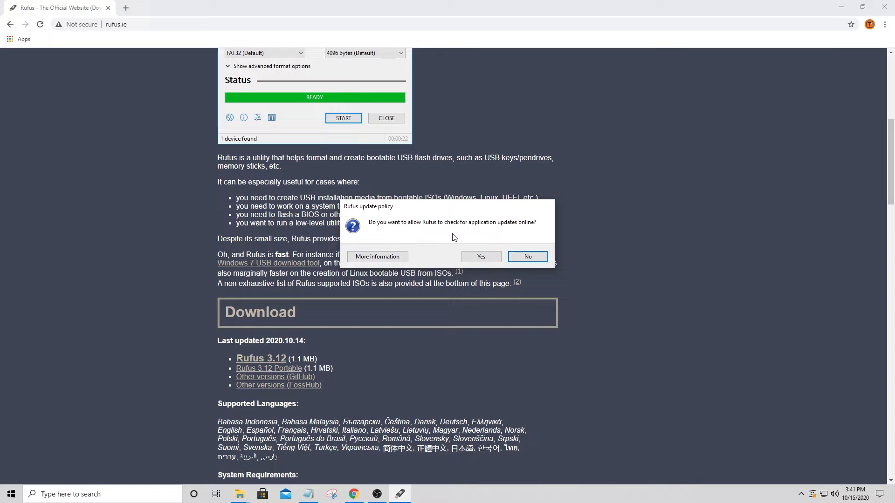
pyautogui.moveTo(495, 256)
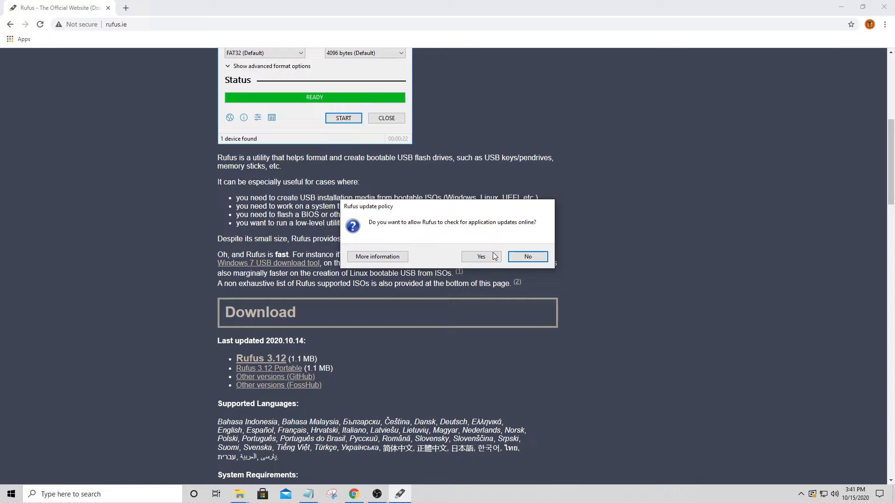
pyautogui.click(528, 256)
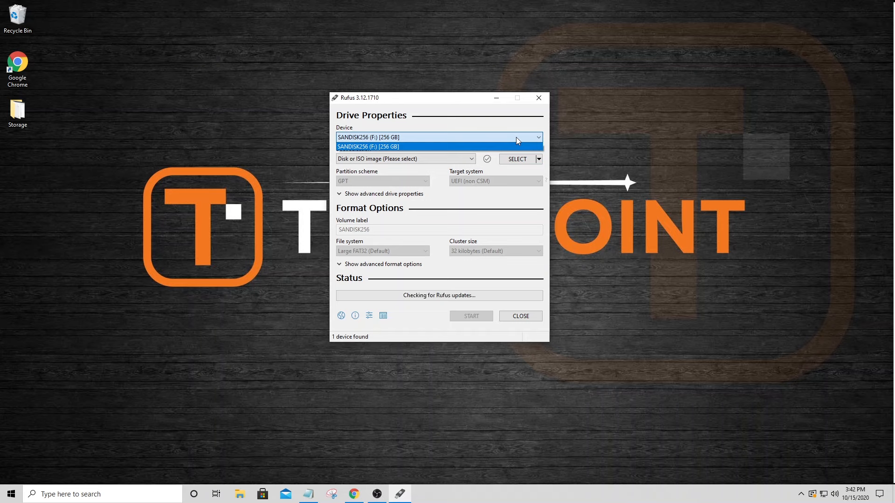
# - Select the 256 GB SANDISK256 drive in Rufus and set boot selection to Non bootable
pyautogui.click(386, 147)
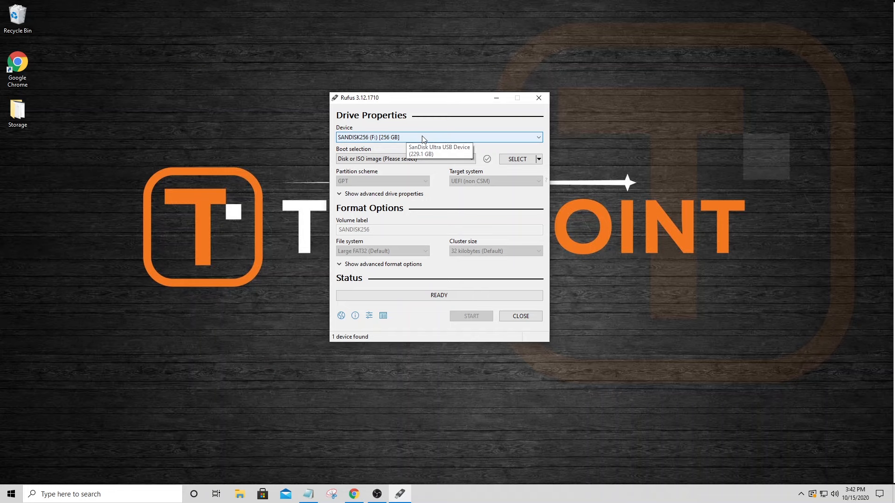
pyautogui.moveTo(377, 161)
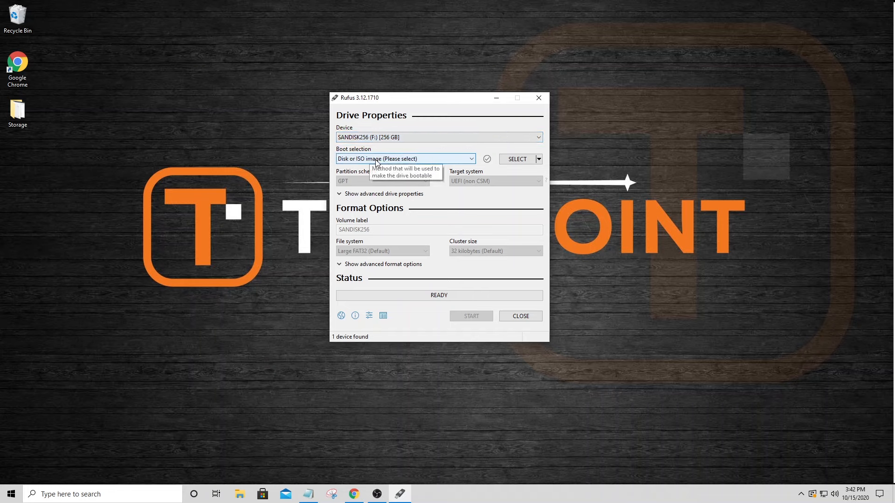
pyautogui.click(405, 159)
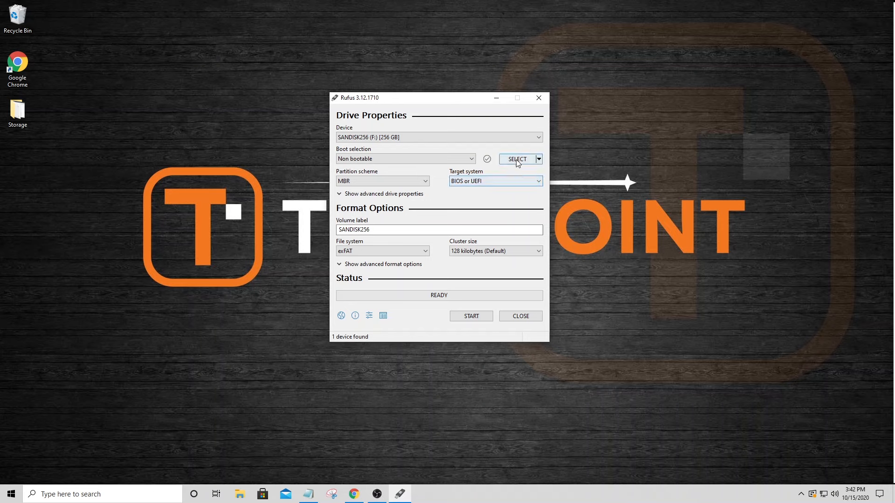
pyautogui.moveTo(390, 180)
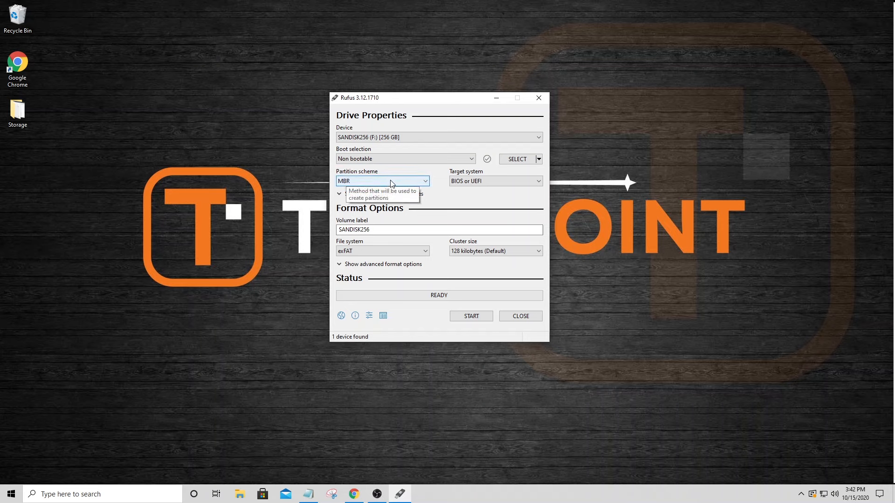
pyautogui.moveTo(375, 230)
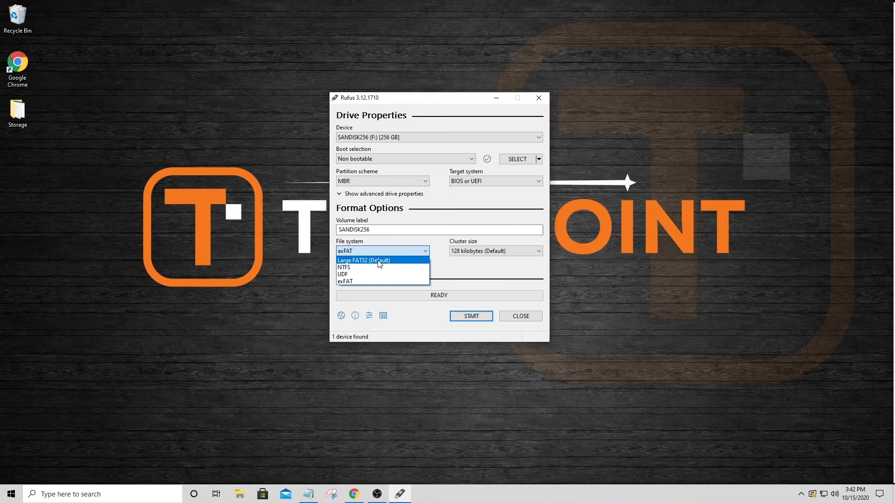
# - Set Large FAT32, disable extended label and icon files, and start formatting SANDISK256
pyautogui.click(363, 260)
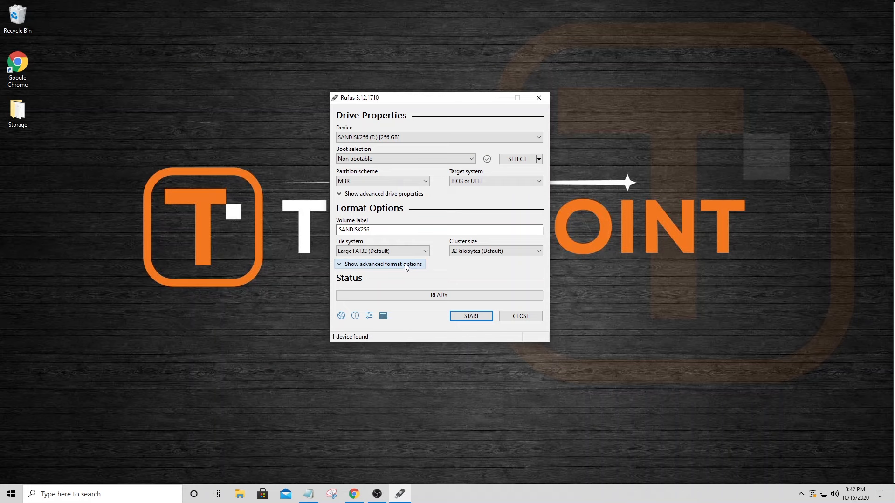
pyautogui.click(380, 265)
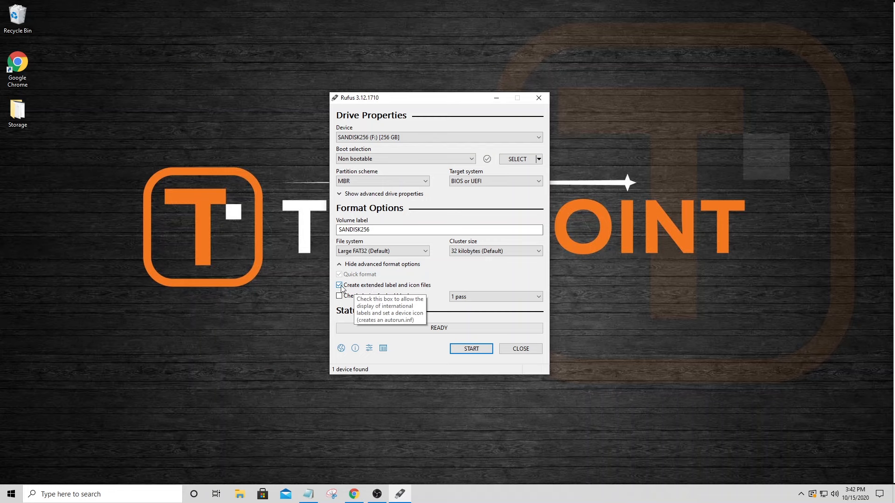
pyautogui.click(339, 284)
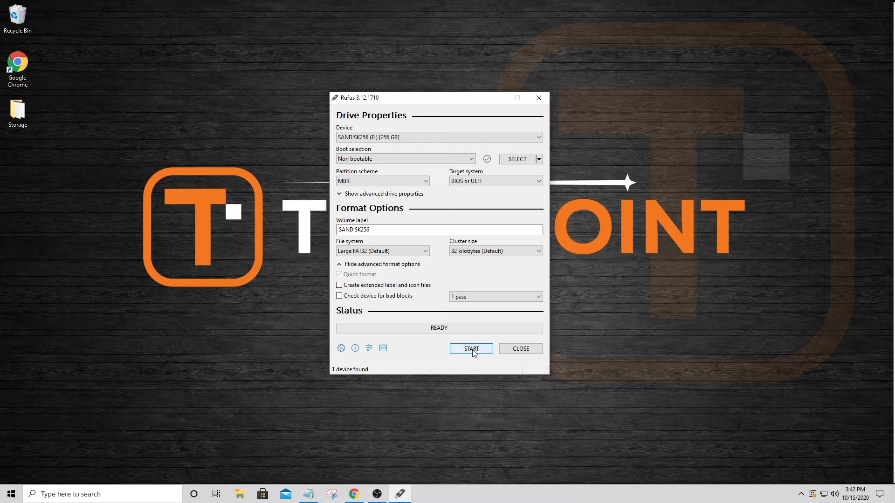
pyautogui.click(471, 348)
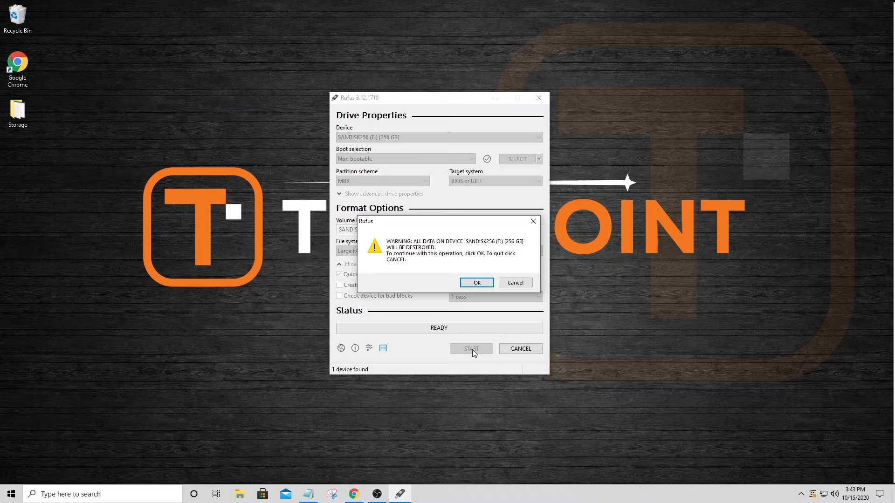
pyautogui.moveTo(467, 314)
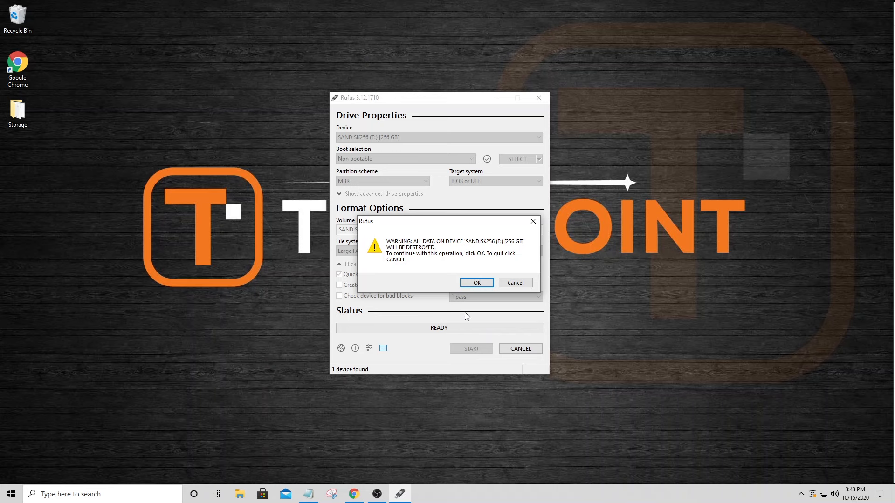
# - Accept the Rufus data-destruction warning, let the FAT32 format finish, and close Rufus
pyautogui.click(476, 282)
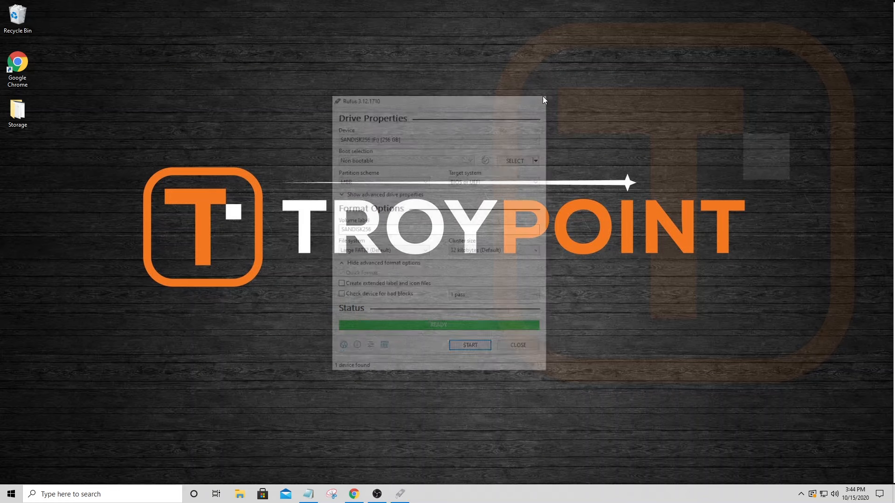
pyautogui.click(518, 345)
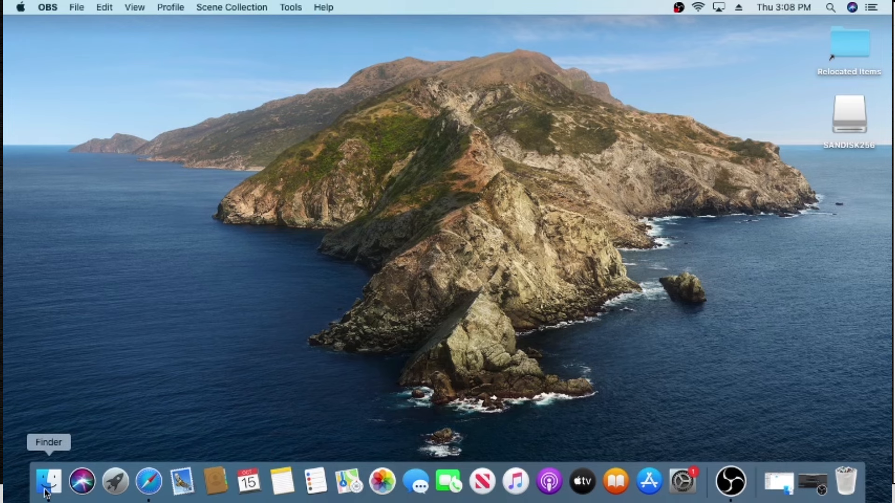
# - Launch Disk Utility from Applications > Utilities in a new Finder window
pyautogui.click(48, 485)
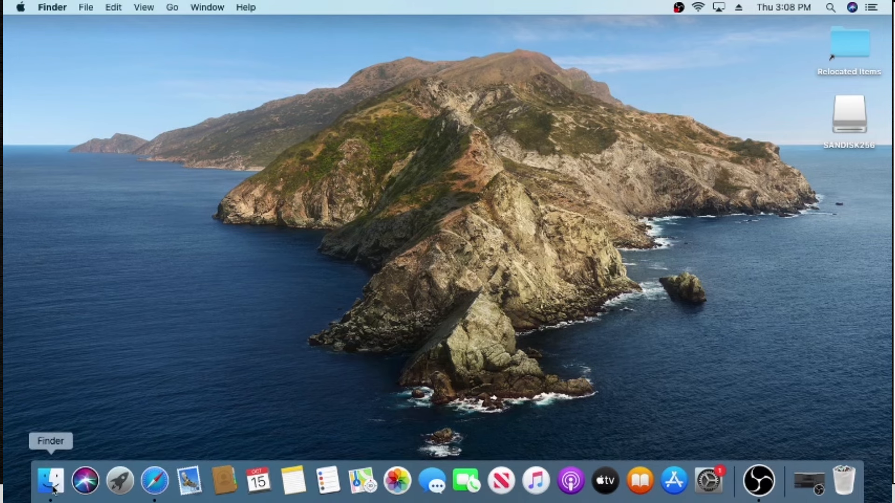
pyautogui.click(50, 485)
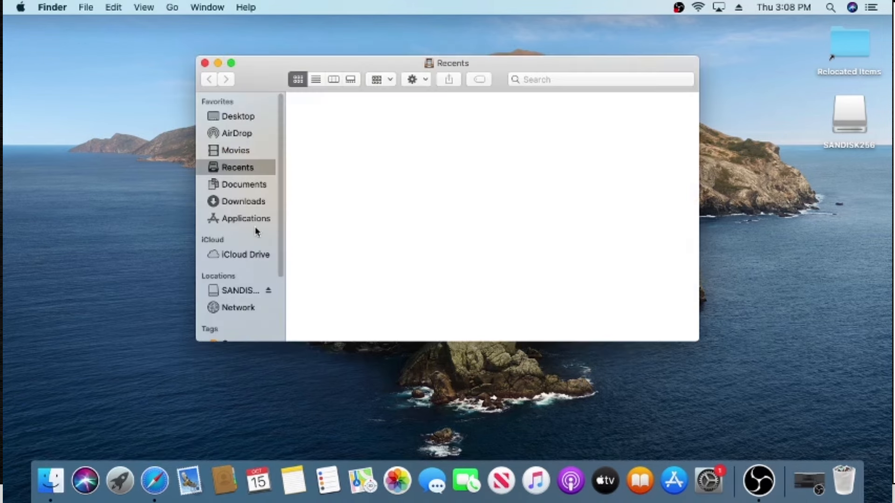
pyautogui.click(245, 218)
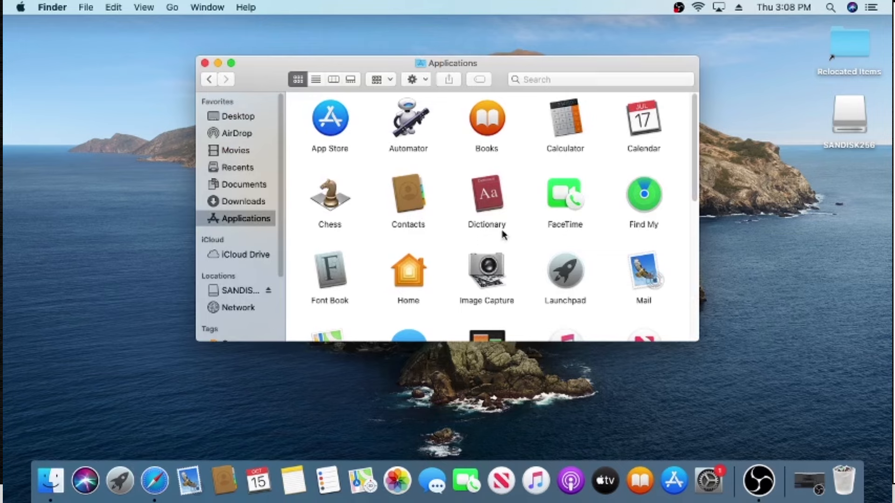
pyautogui.scroll(-3)
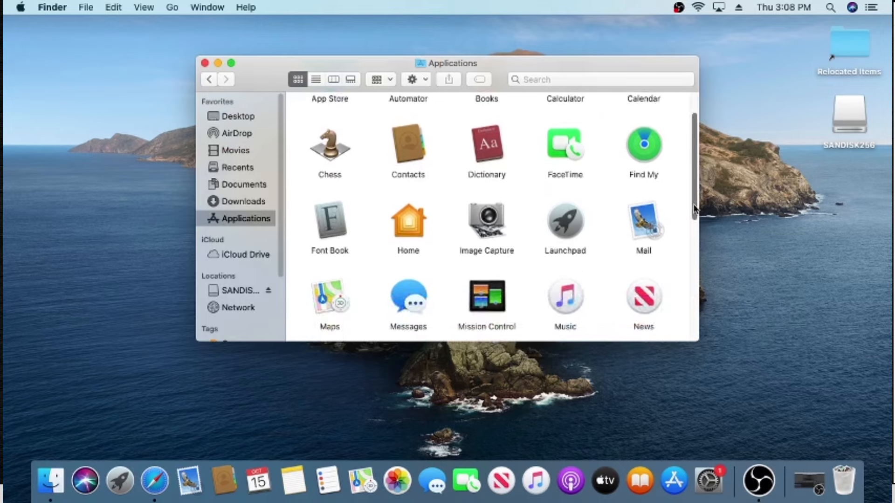
pyautogui.scroll(-3)
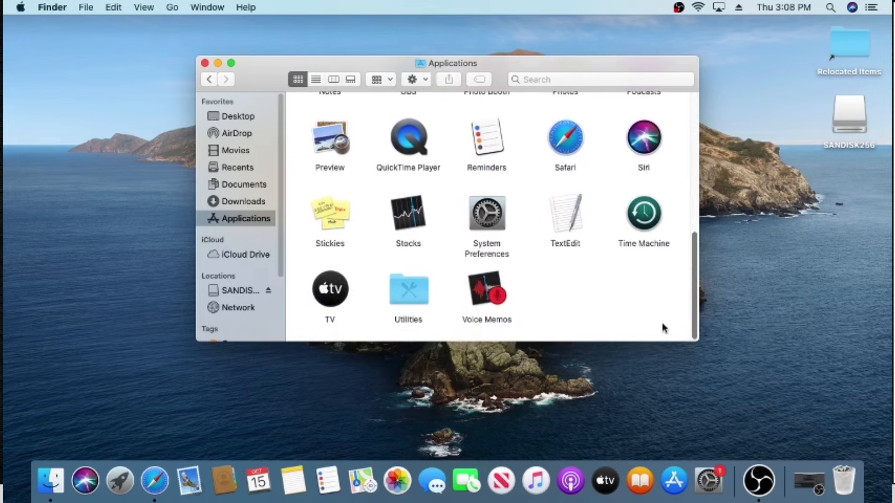
pyautogui.doubleClick(407, 290)
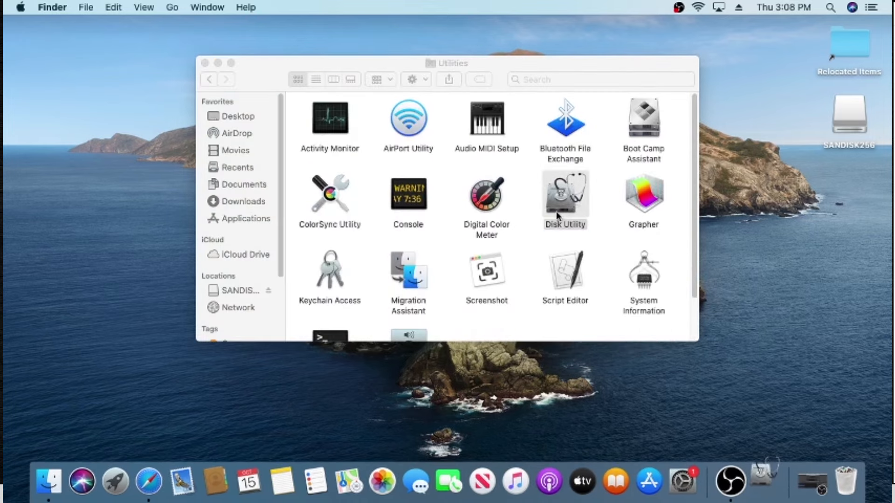
pyautogui.doubleClick(565, 191)
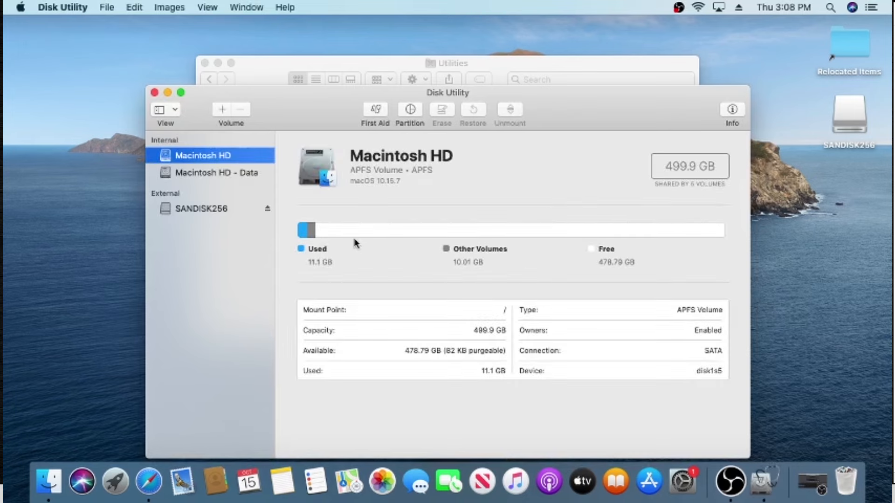
# - Erase the external SANDISK256 drive with the MS-DOS (FAT) format
pyautogui.click(200, 209)
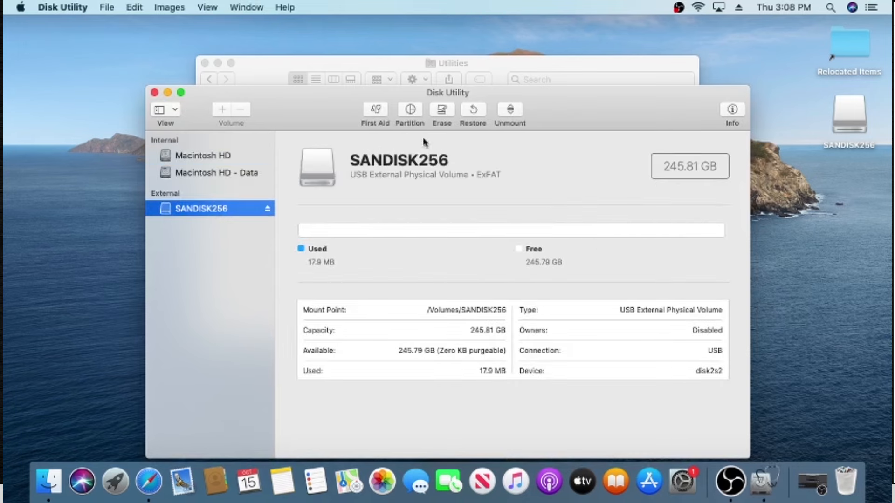
pyautogui.click(441, 110)
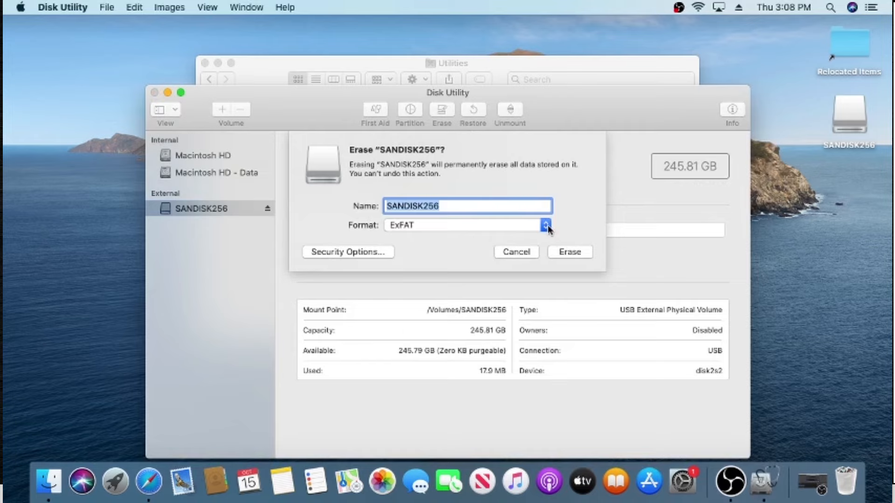
pyautogui.click(543, 225)
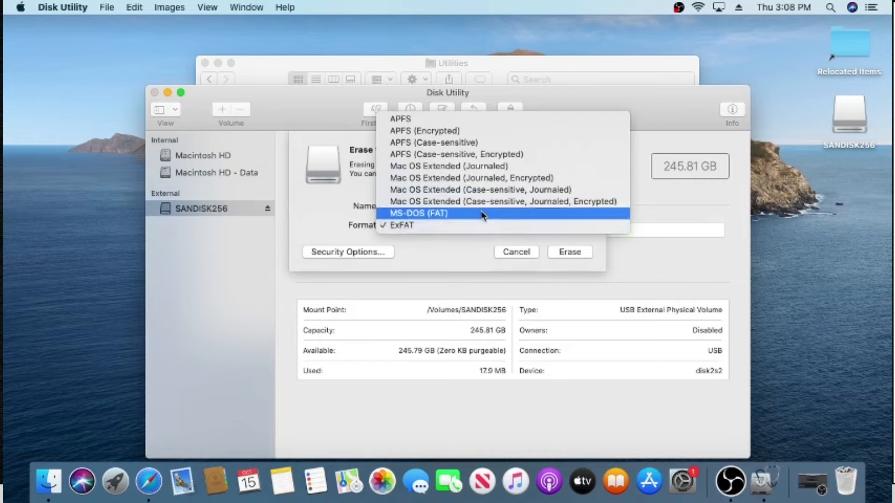
pyautogui.click(418, 213)
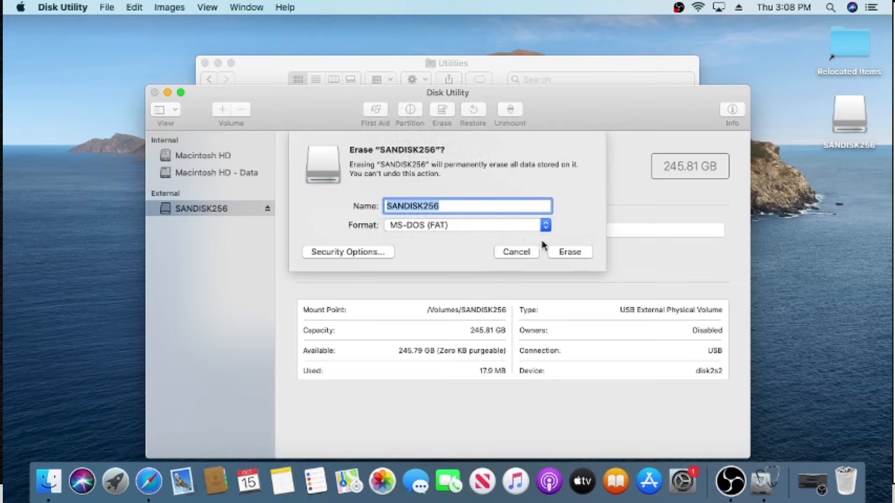
pyautogui.moveTo(557, 250)
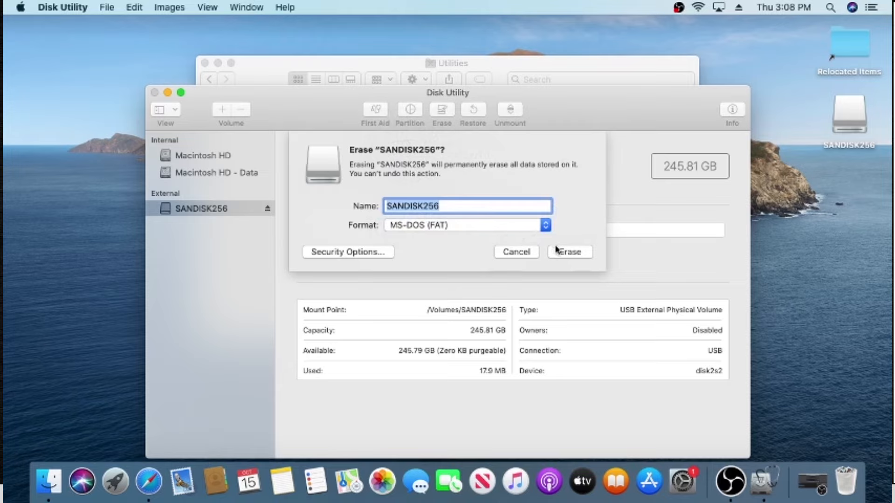
pyautogui.click(570, 252)
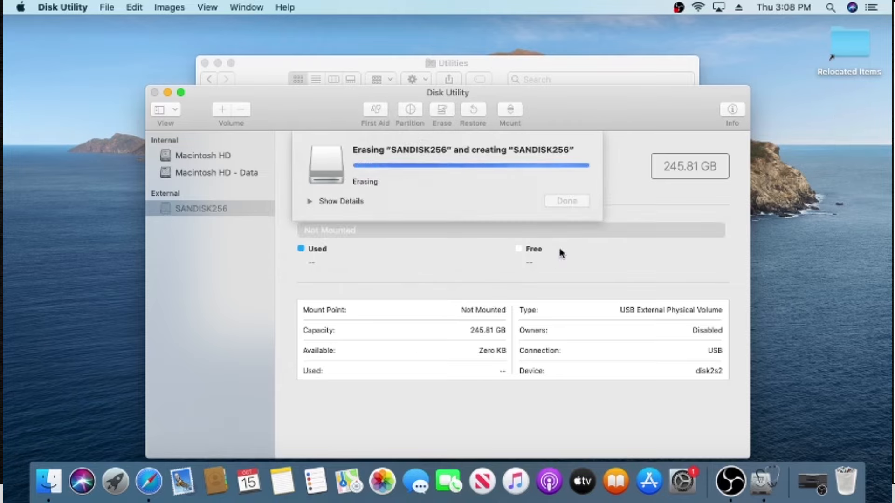
pyautogui.click(566, 200)
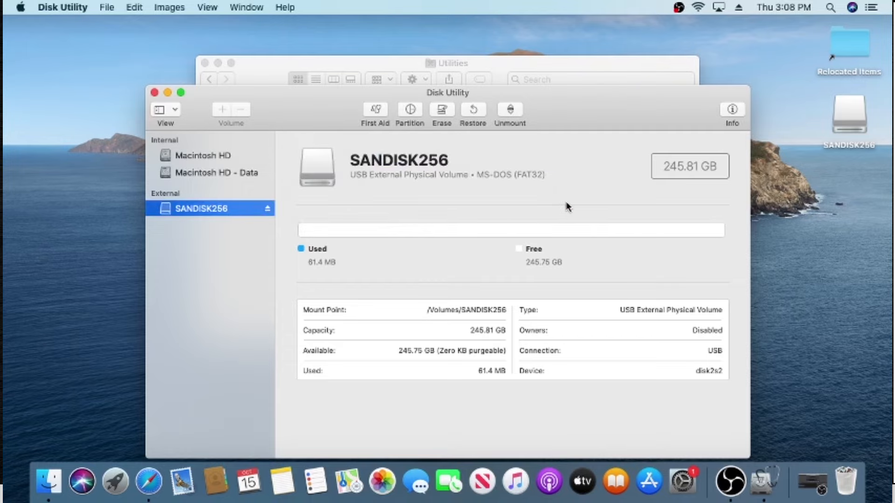
pyautogui.moveTo(516, 193)
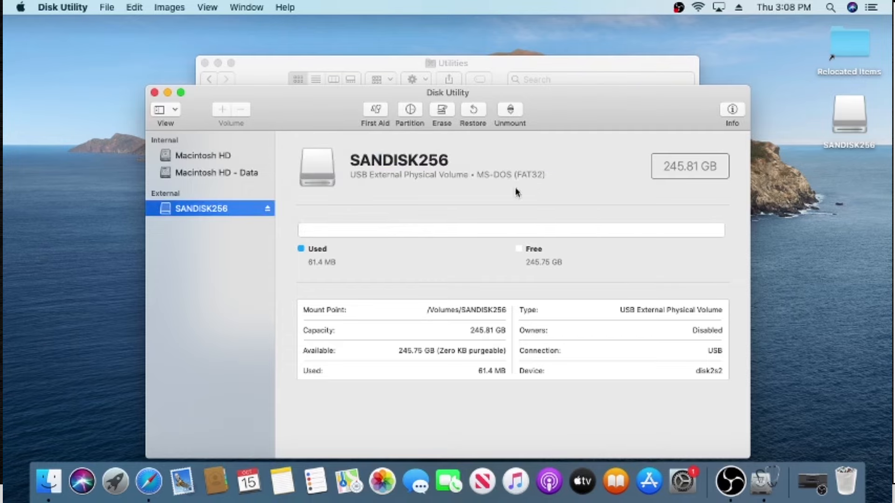